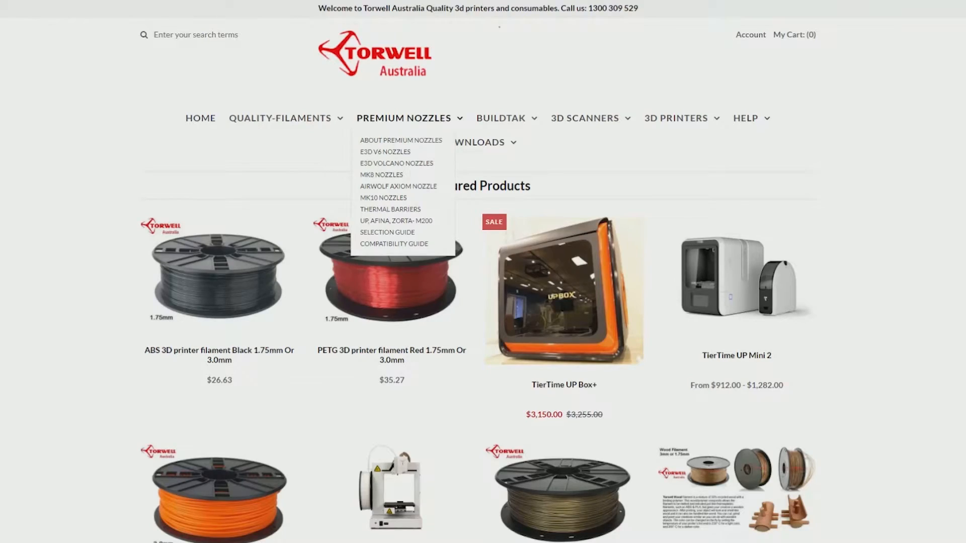
click(381, 175)
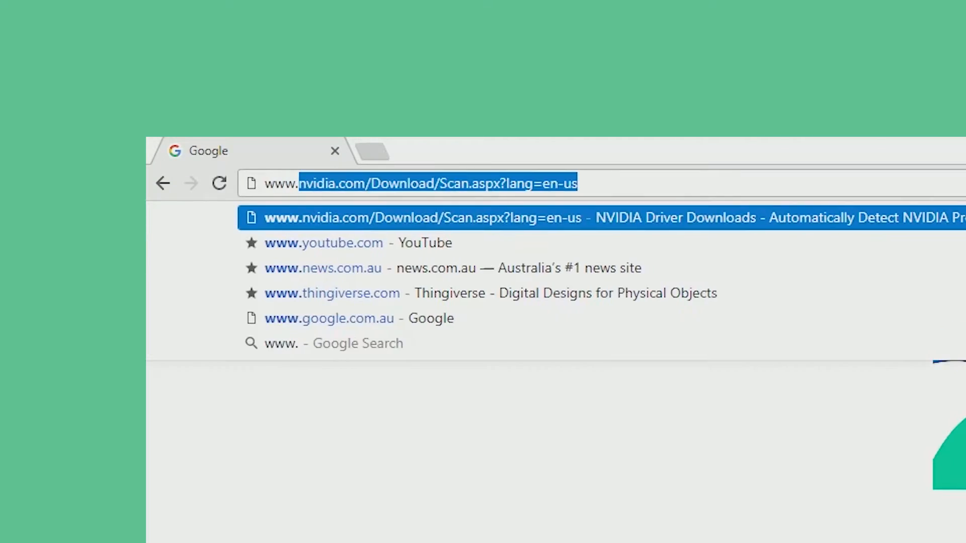
text(www.torwell3d.com.au)
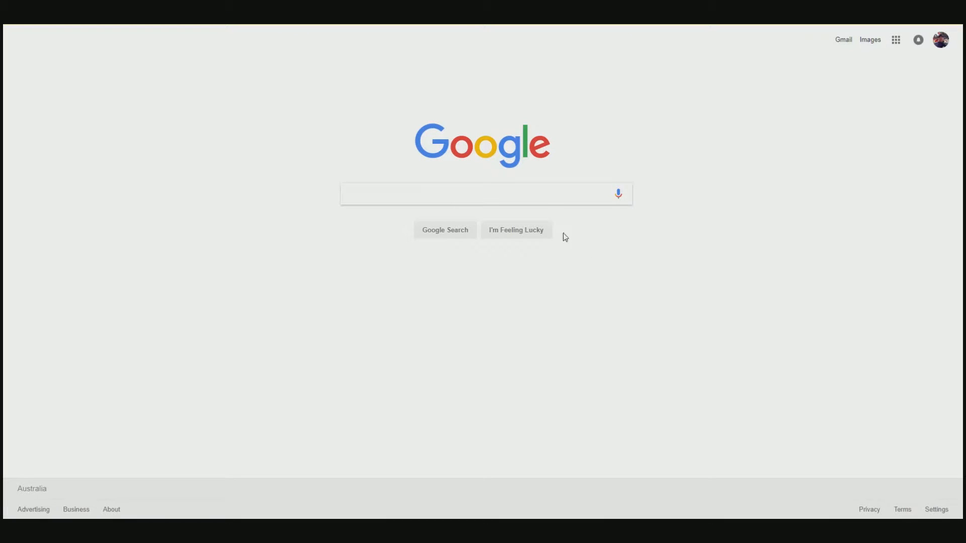
Step: Search Google for slic3r and reach the Slic3r site's download and manual links
click(485, 194)
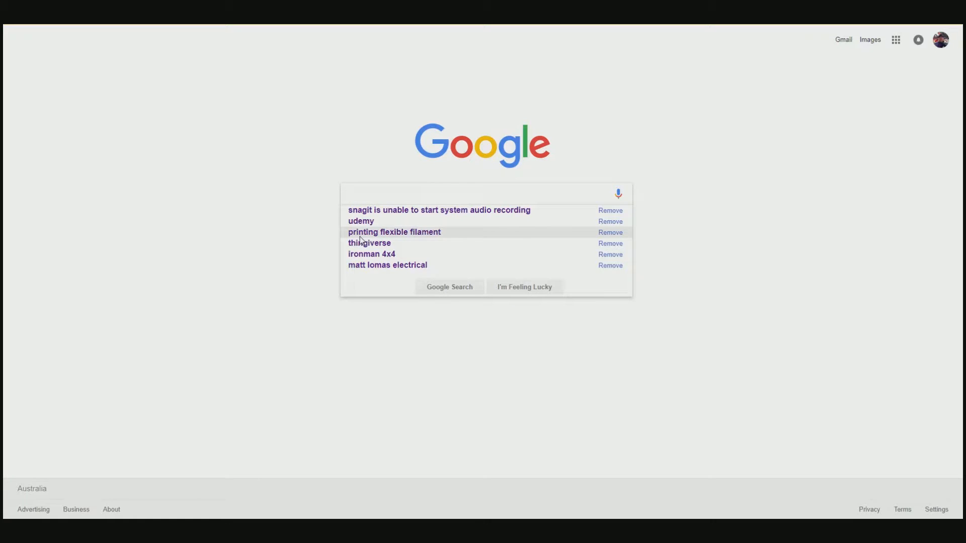
text(slic)
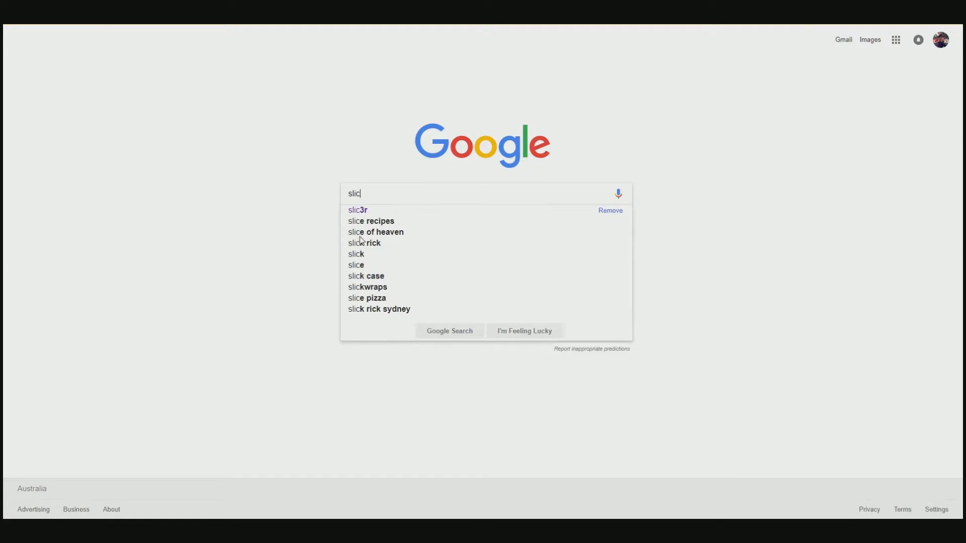
click(358, 211)
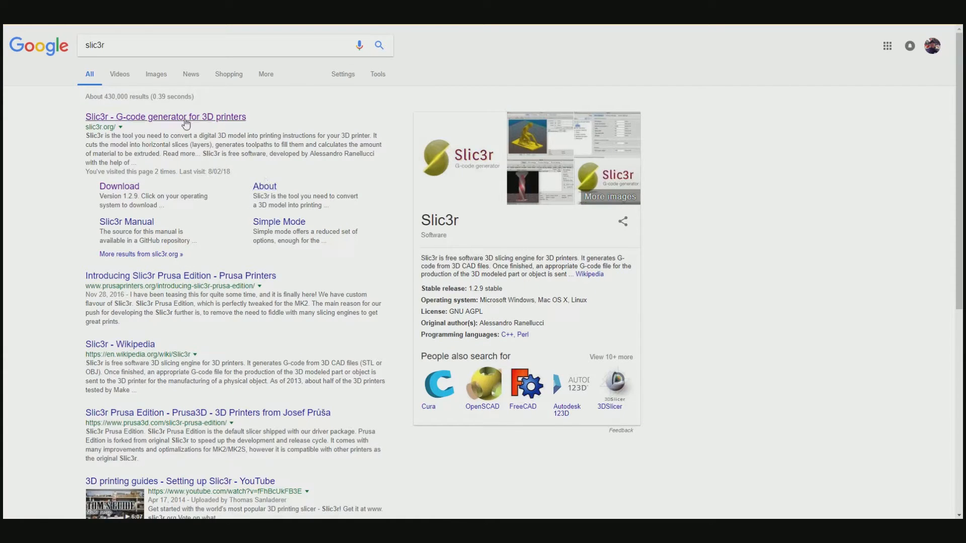
mouse_move(175, 121)
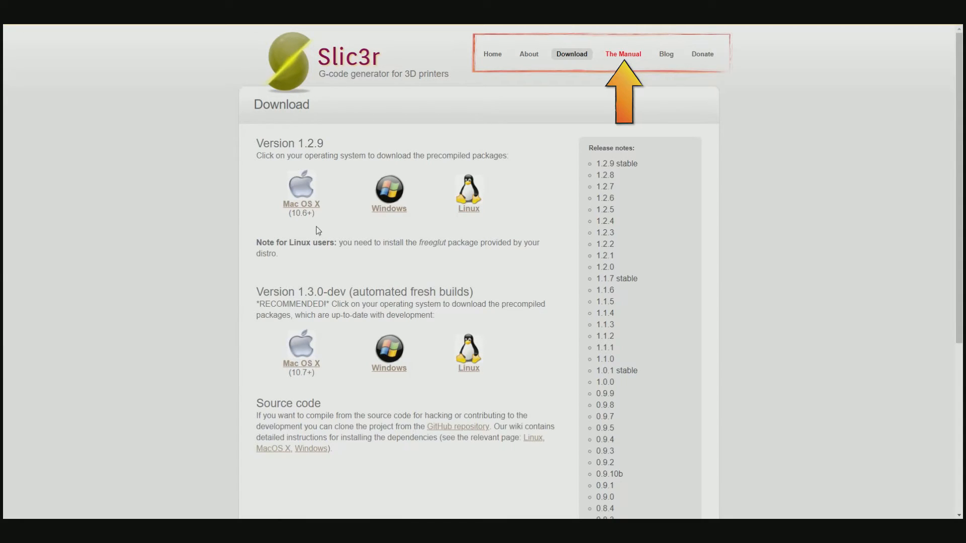
mouse_move(639, 56)
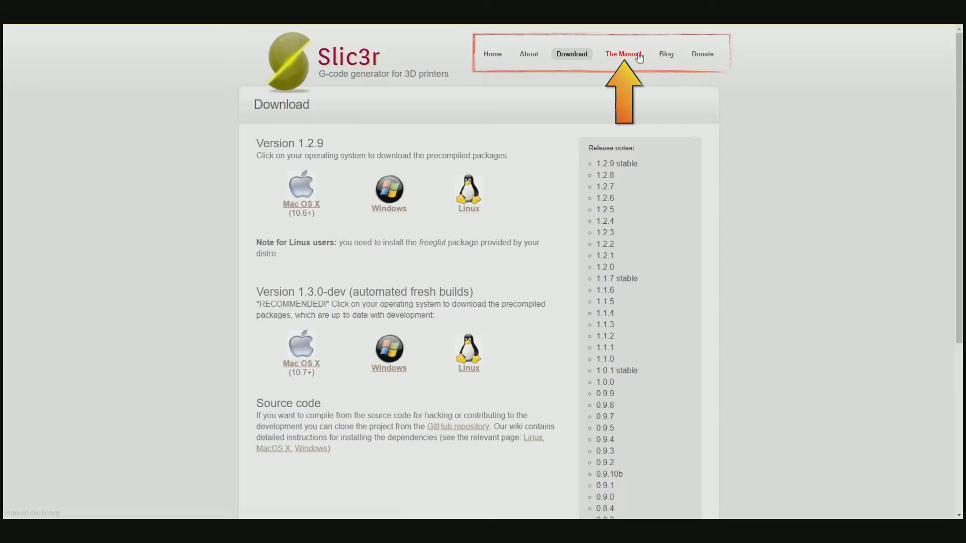
click(624, 53)
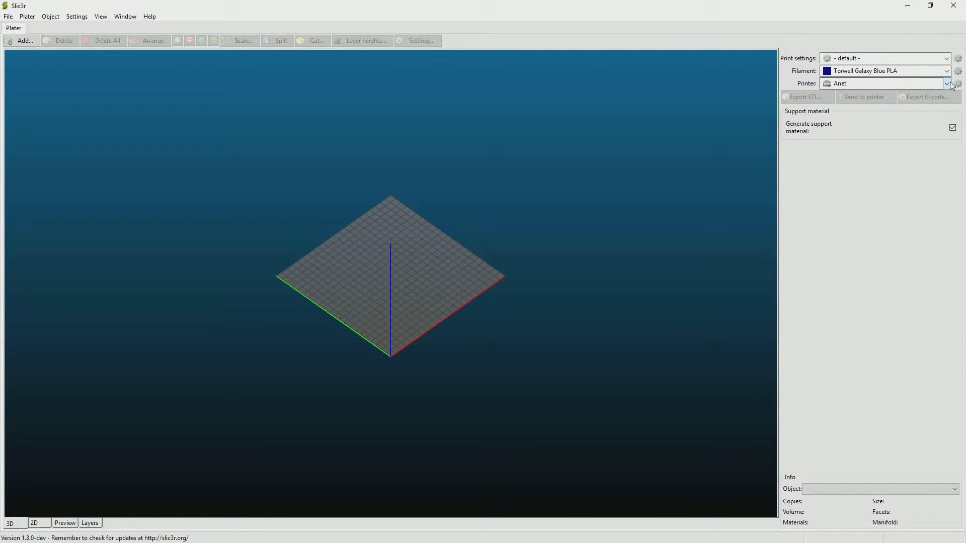
Step: Load the Anet A8 printer profile in Slic3r's Printer Settings
click(947, 84)
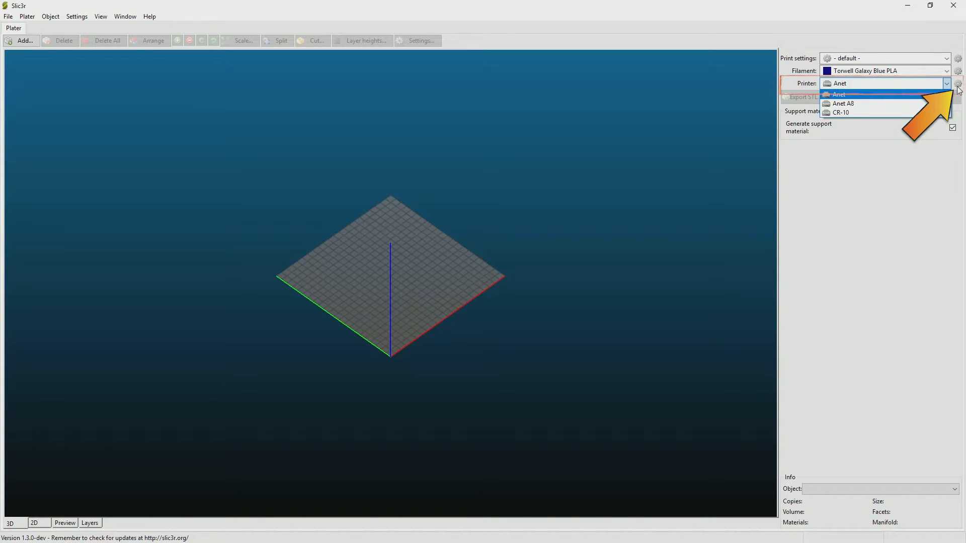
click(960, 85)
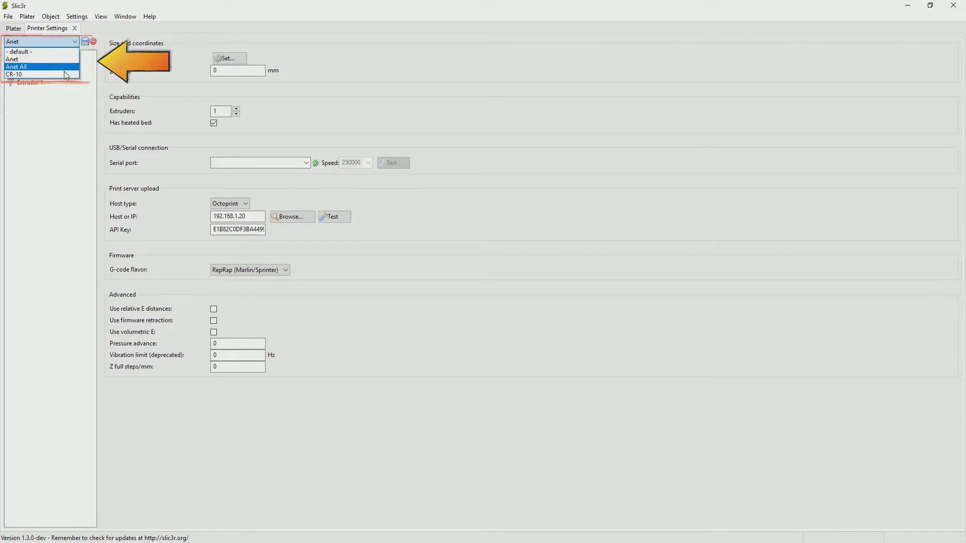
click(29, 67)
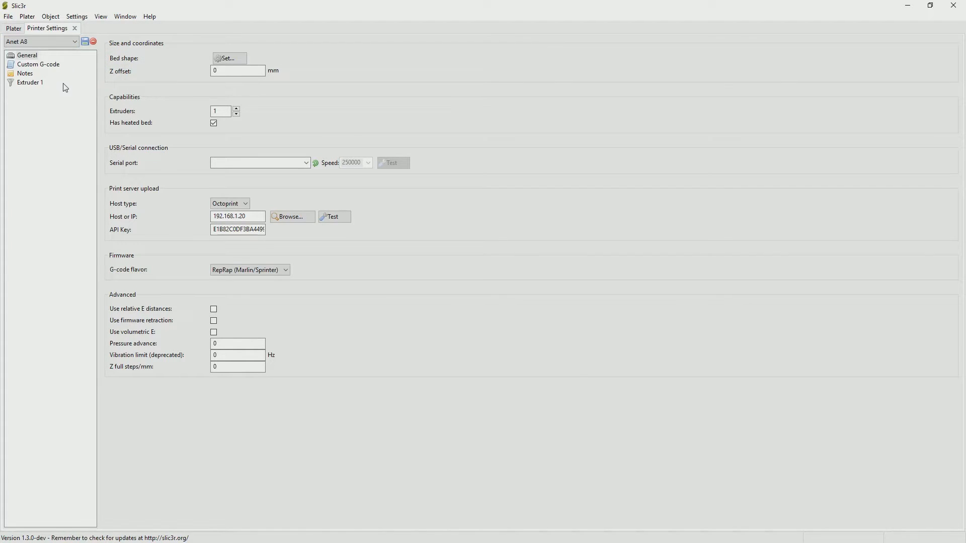
mouse_move(724, 139)
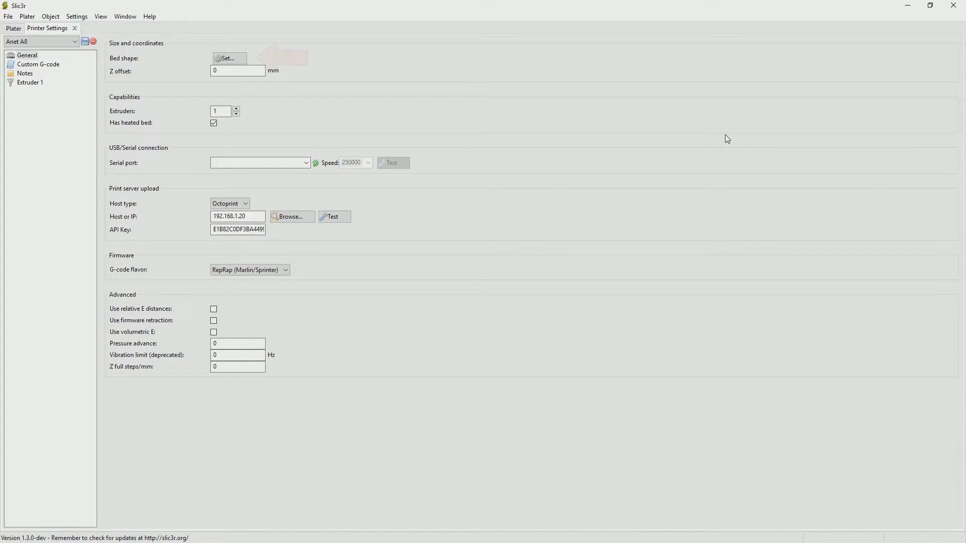
click(229, 58)
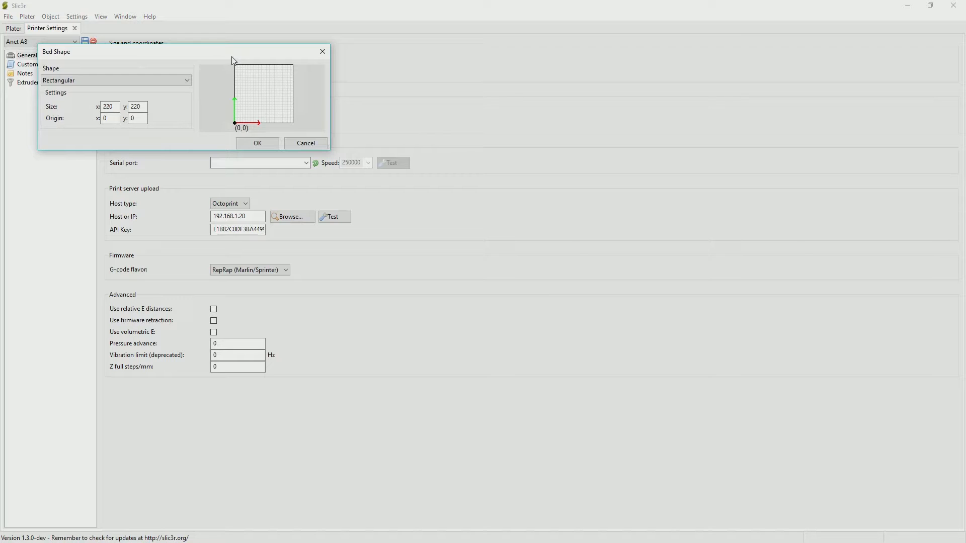
click(257, 143)
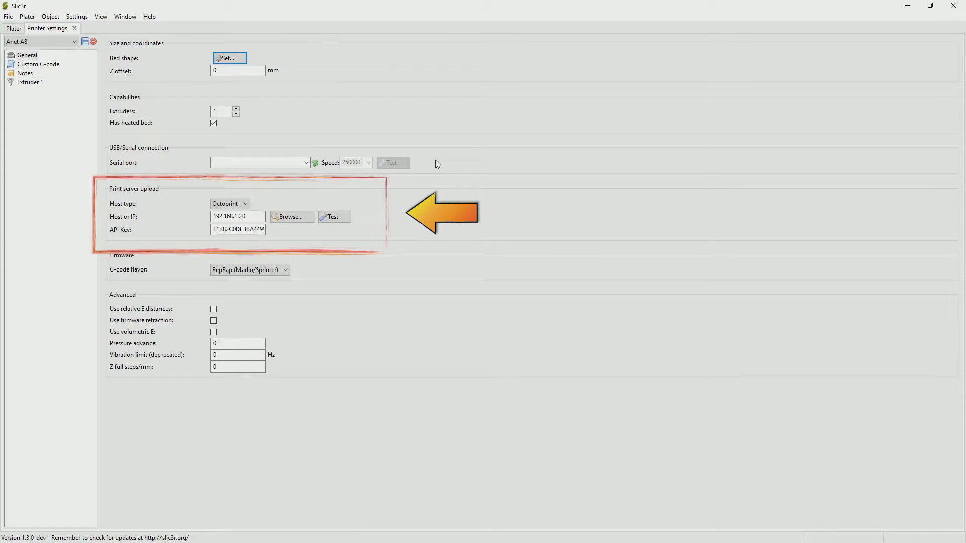
mouse_move(344, 112)
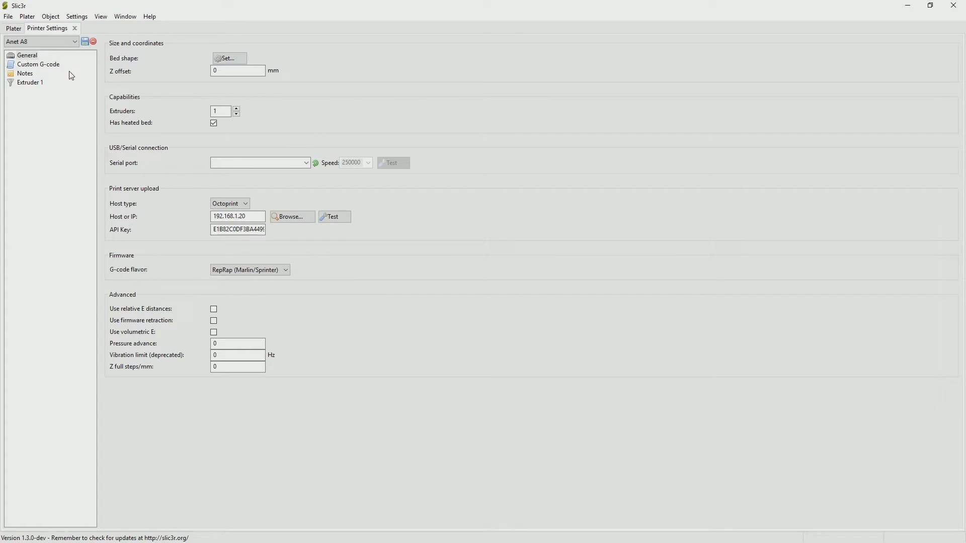
Step: Show the Anet A8 profile's custom start and end G-code page
click(36, 65)
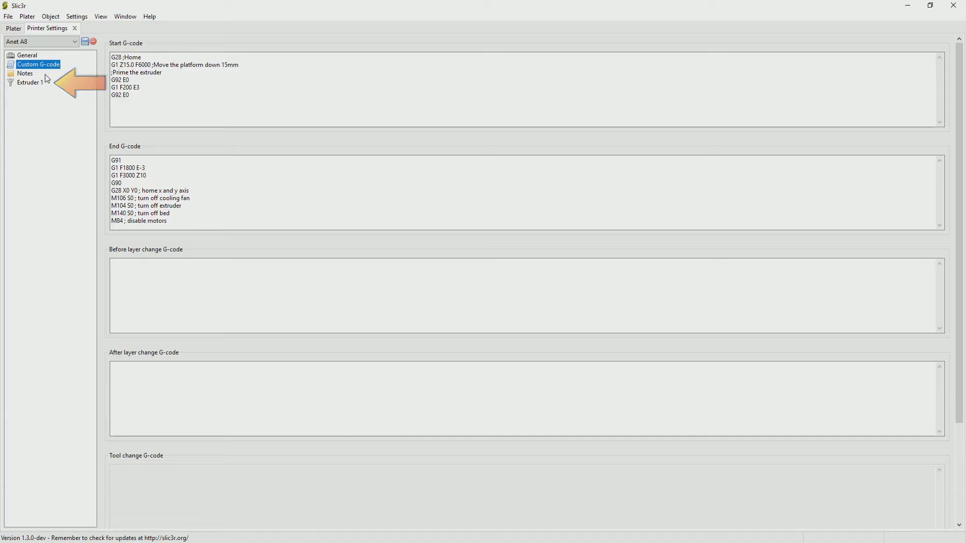
Step: Set Extruder 1 layer limits to 0.08 mm minimum and 0.24 mm maximum
click(30, 83)
text(0.24)
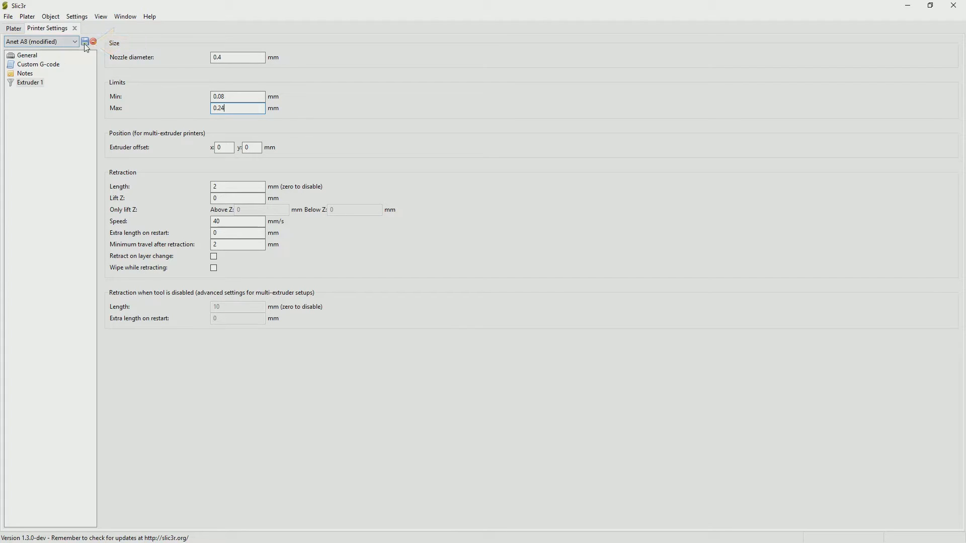
Step: Save the modified Anet A8 profile and bring up the Torwell Galaxy Blue PLA filament settings
click(12, 28)
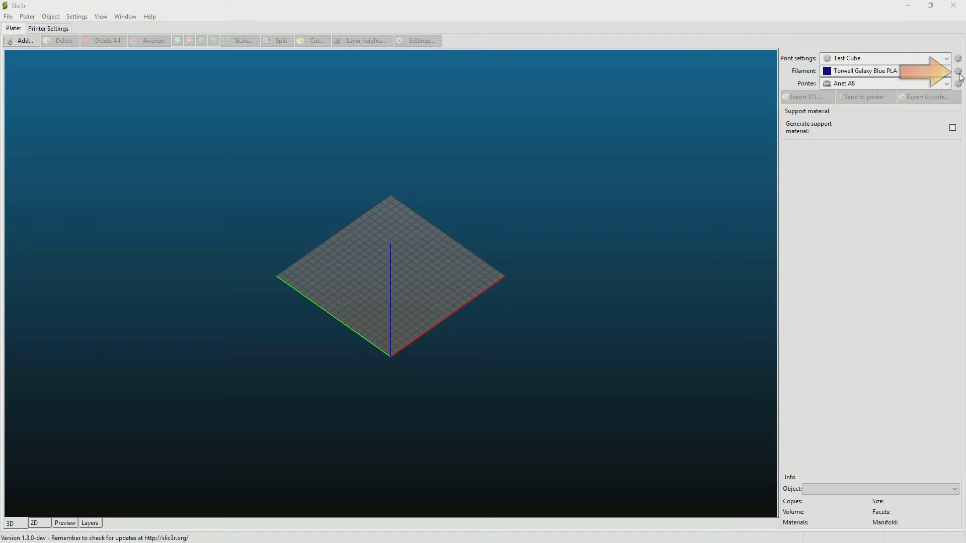
click(958, 70)
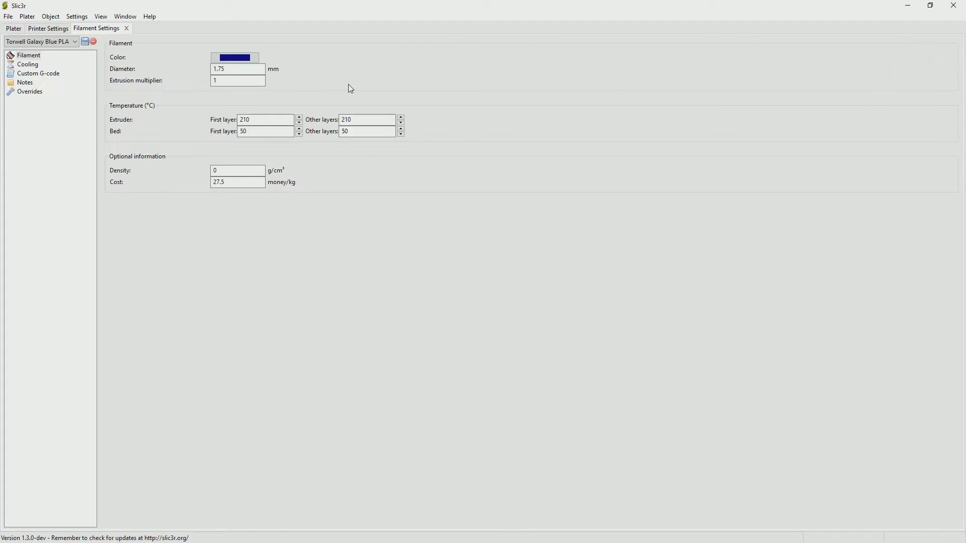
mouse_move(50, 62)
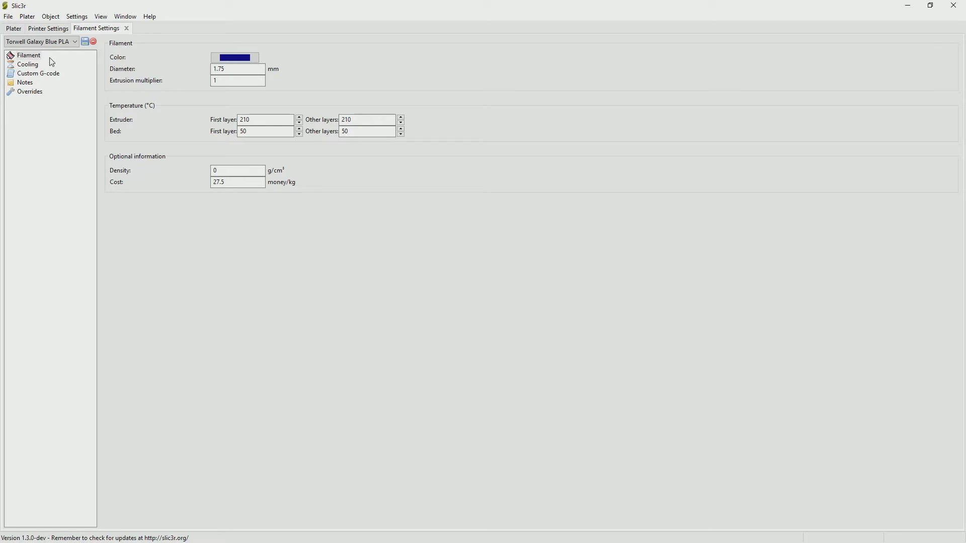
mouse_move(193, 56)
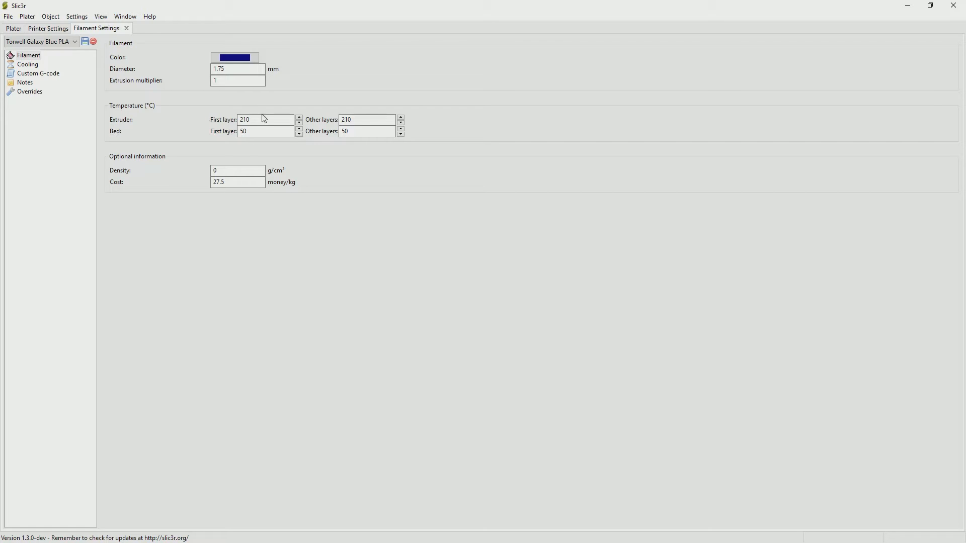
mouse_move(260, 119)
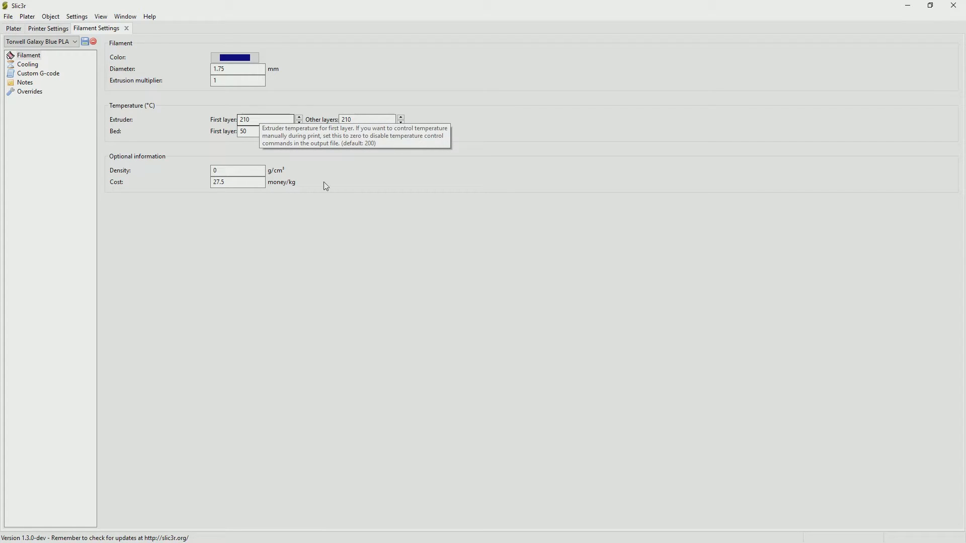
Step: Review the filament's Cooling, Custom G-code and Overrides pages, returning to the Filament page
click(25, 64)
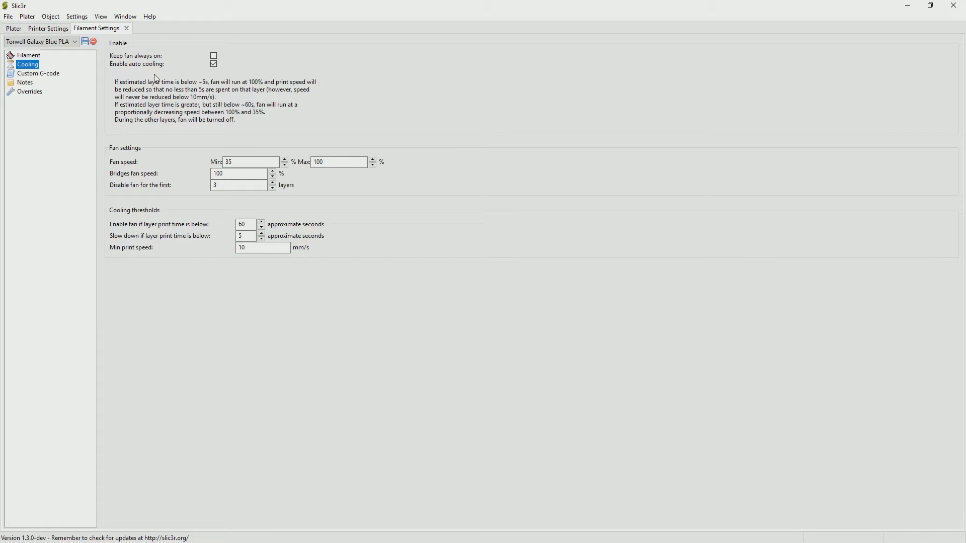
mouse_move(79, 77)
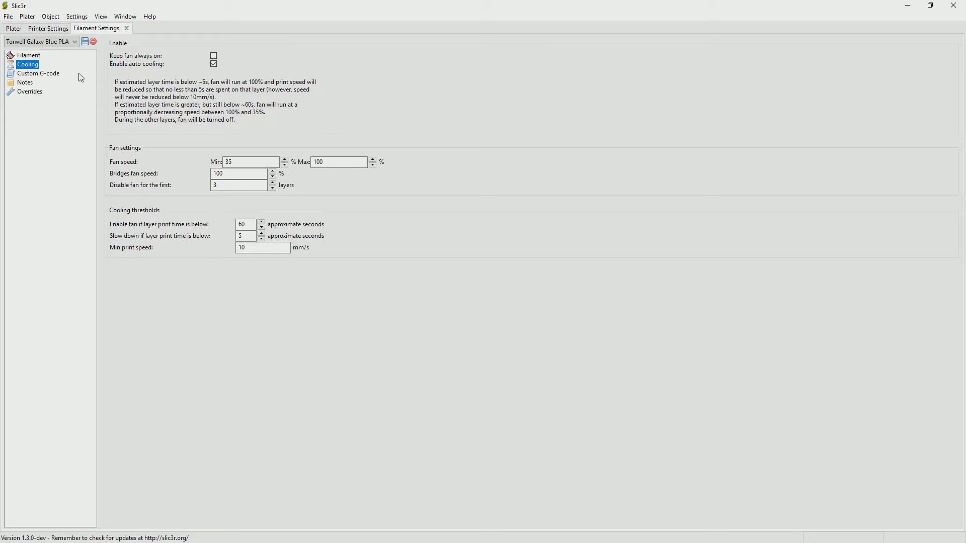
click(34, 74)
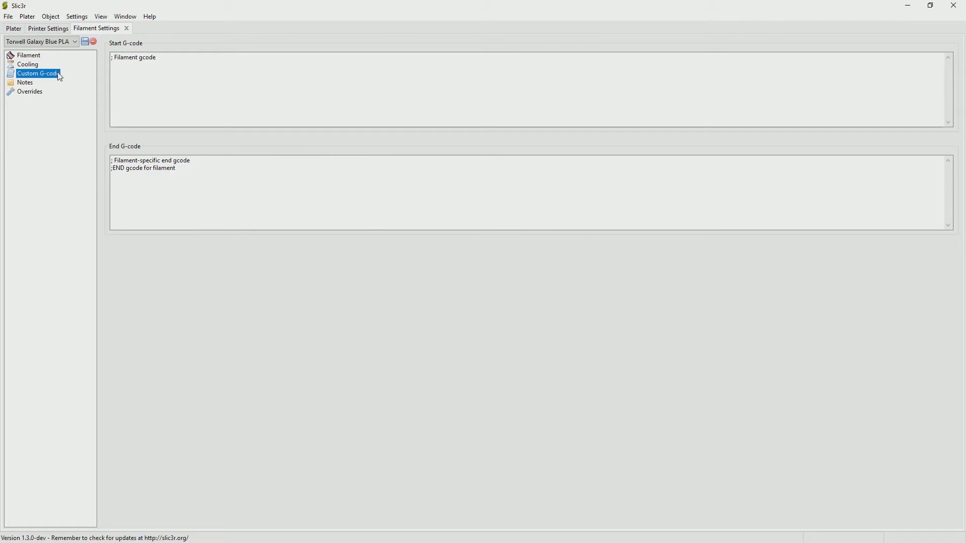
click(29, 92)
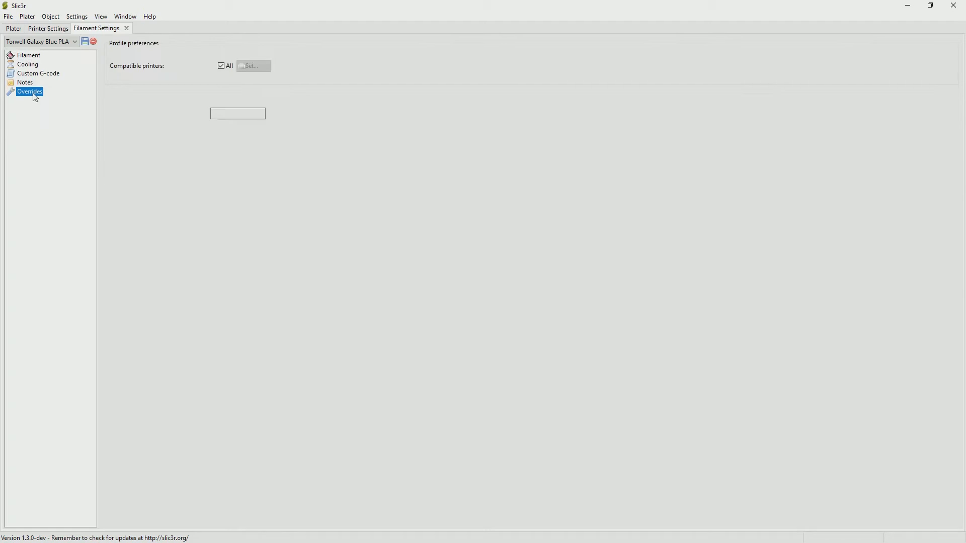
click(25, 57)
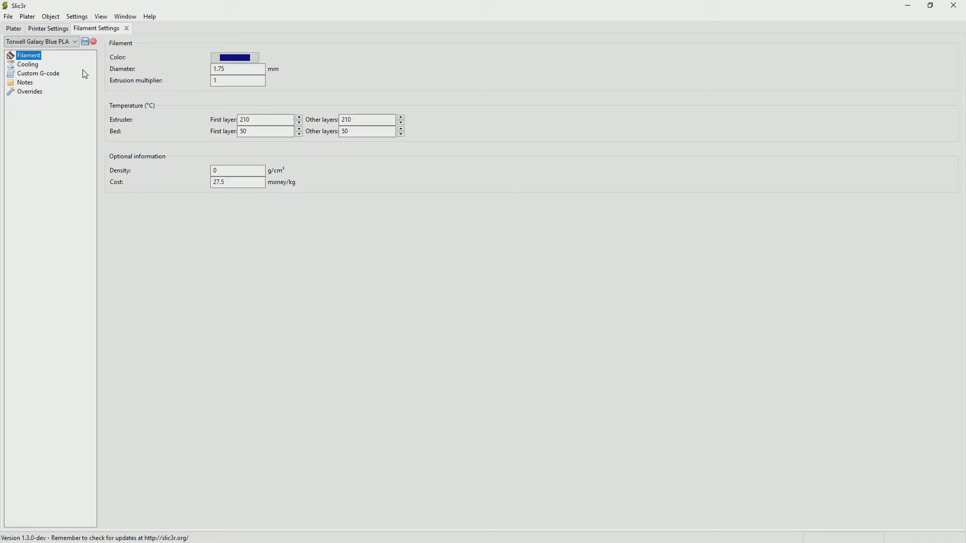
Step: Show the Test Cube print preset with 0.2 mm layers and three perimeters
click(12, 28)
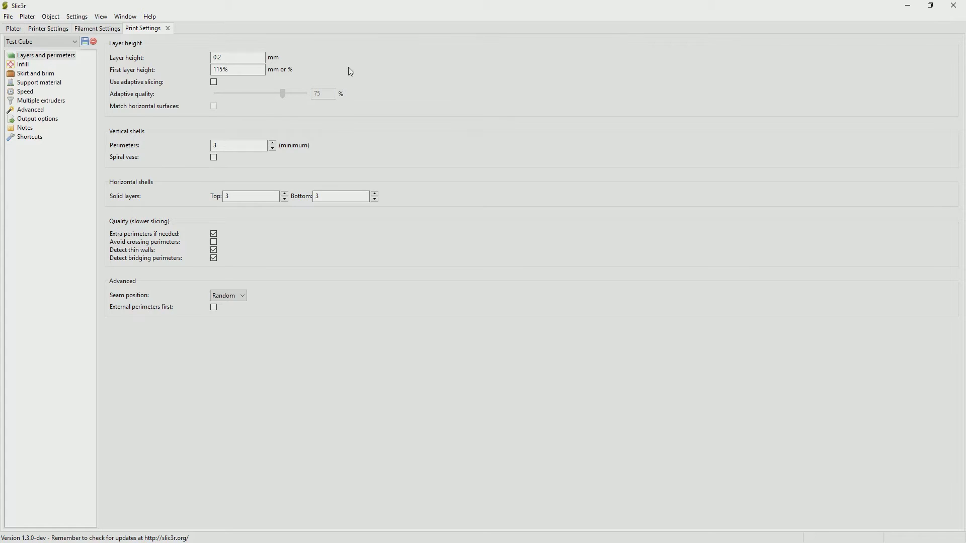
Step: Confirm 10% rectilinear infill, zero skirt loops and a 3 mm exterior brim
click(20, 64)
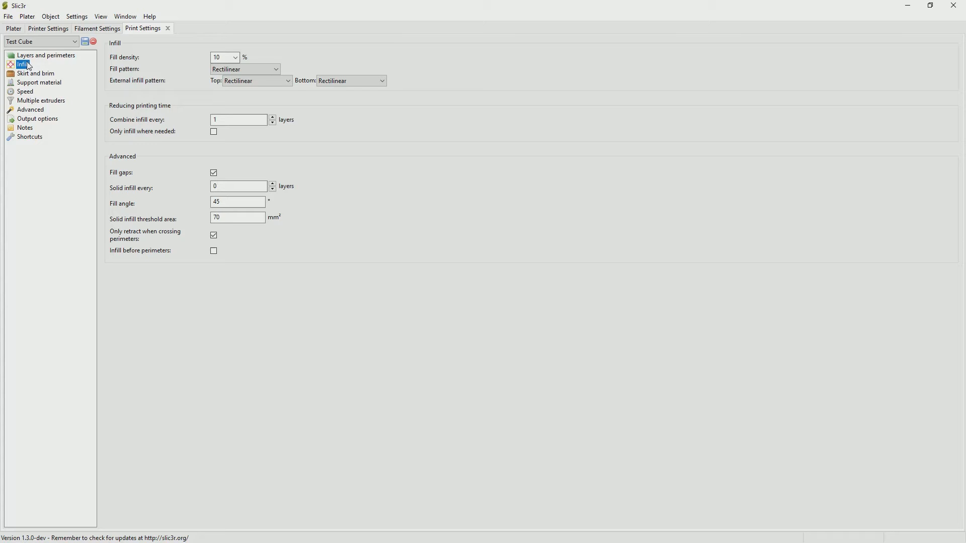
click(33, 73)
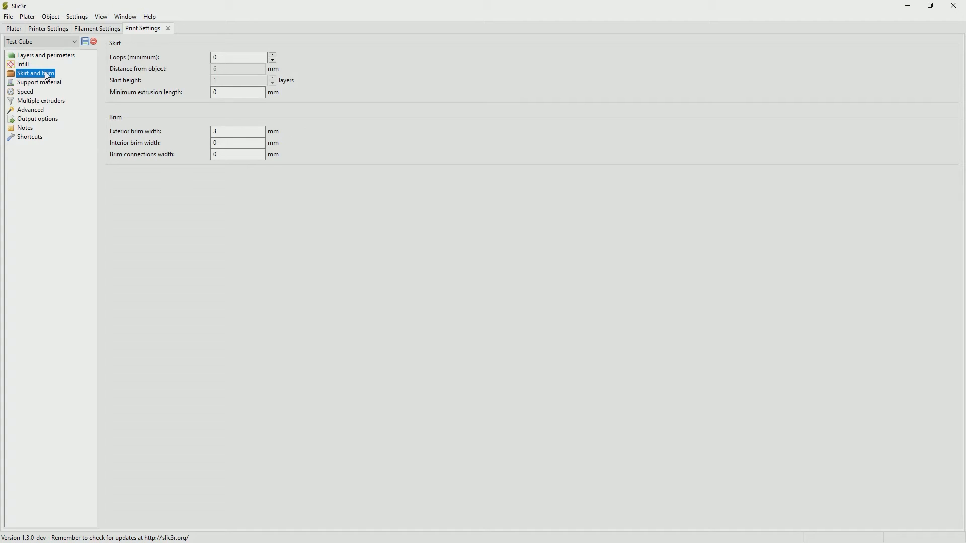
Step: Review the Support material and Speed pages and save the Test Cube print profile
click(39, 83)
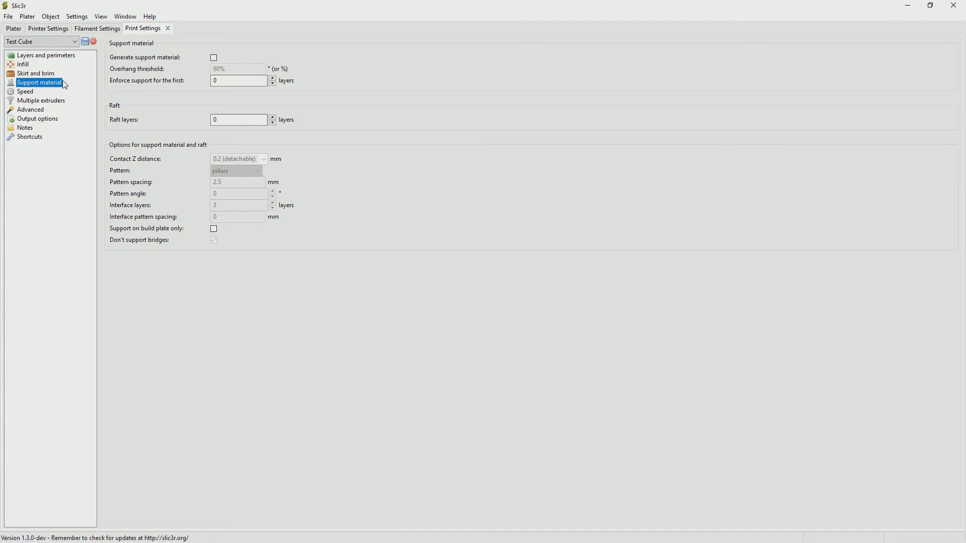
click(24, 91)
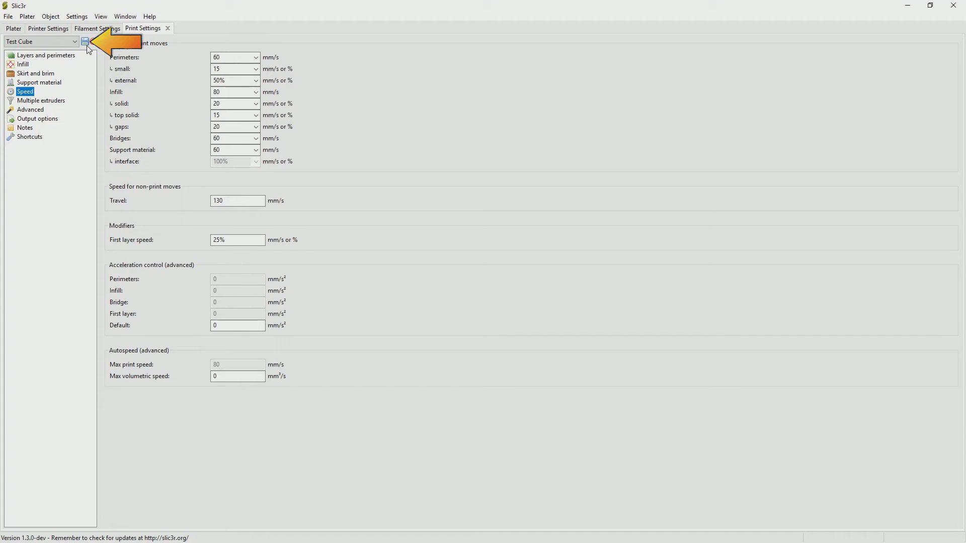
click(14, 29)
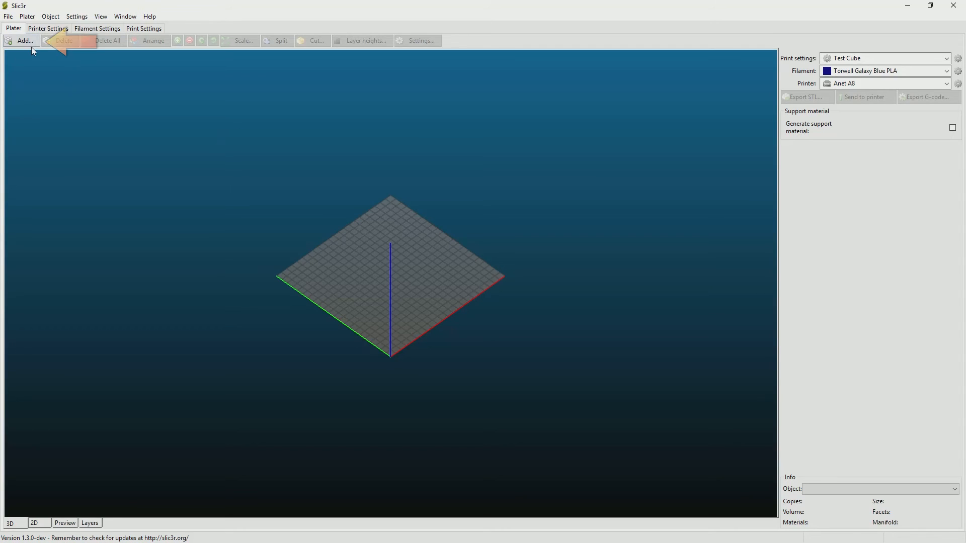
Step: Load Calibration_cube.stl onto the bed centre and inspect it from several sides
click(19, 41)
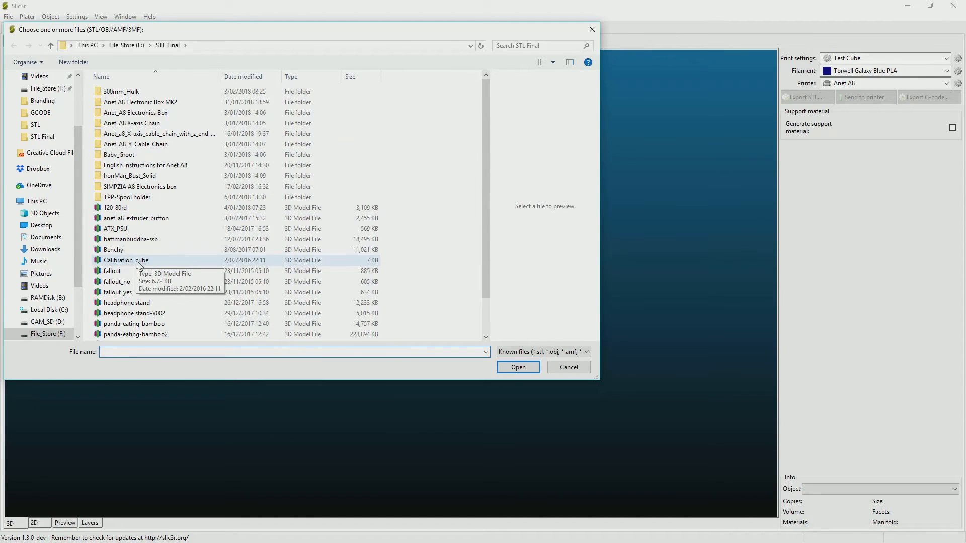
click(519, 368)
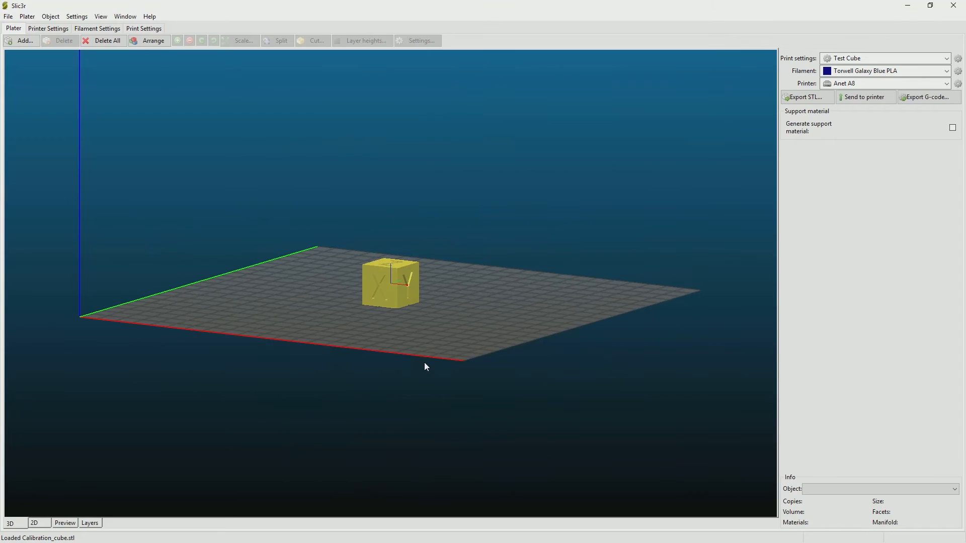
drag(425, 366, 437, 380)
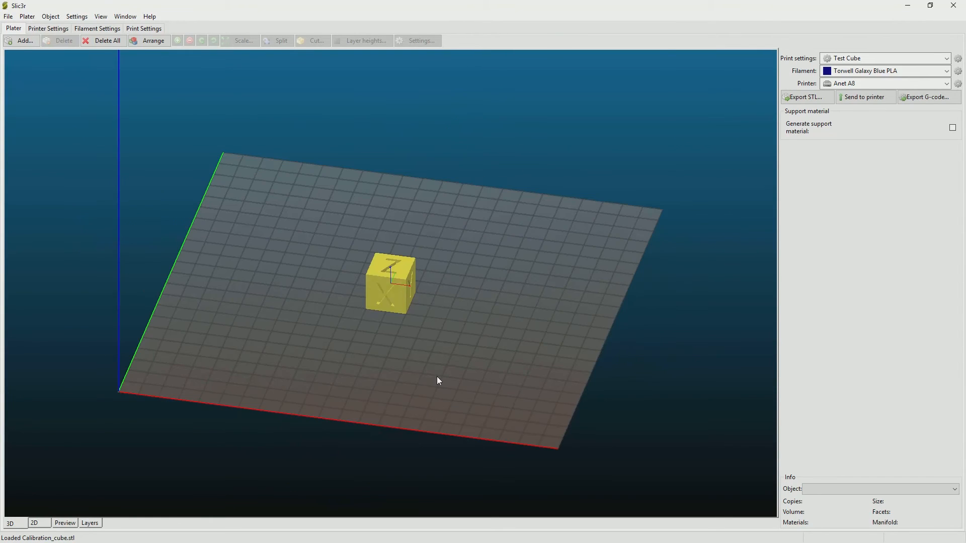
drag(438, 380, 474, 327)
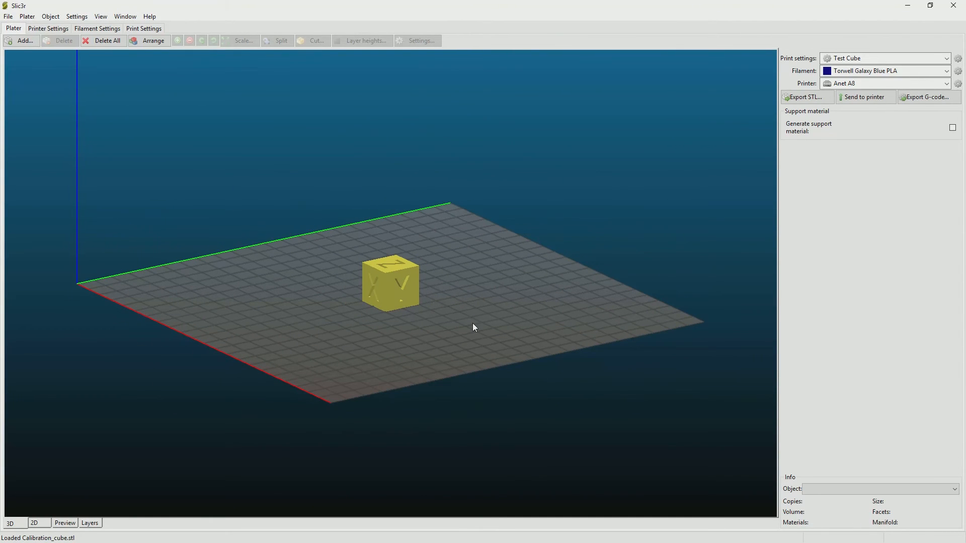
mouse_move(756, 233)
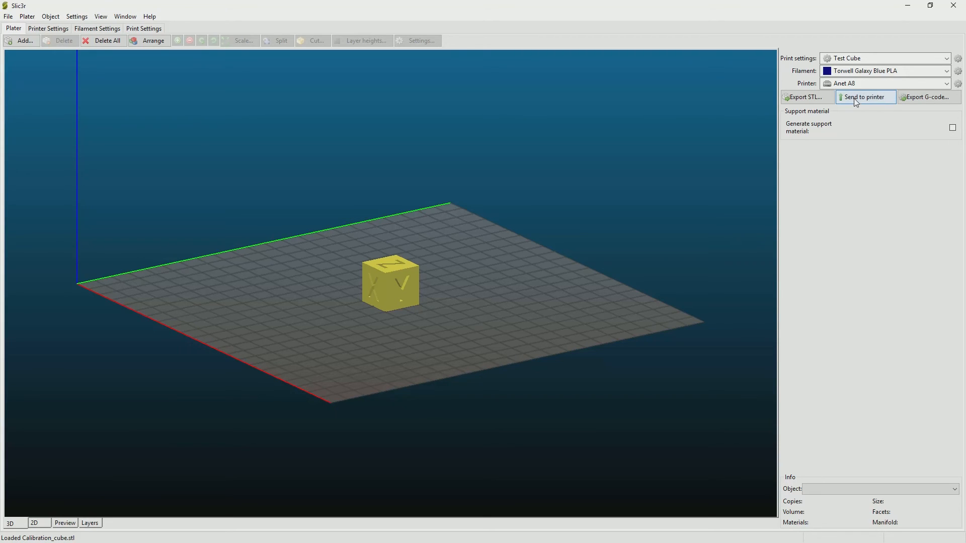
mouse_move(873, 109)
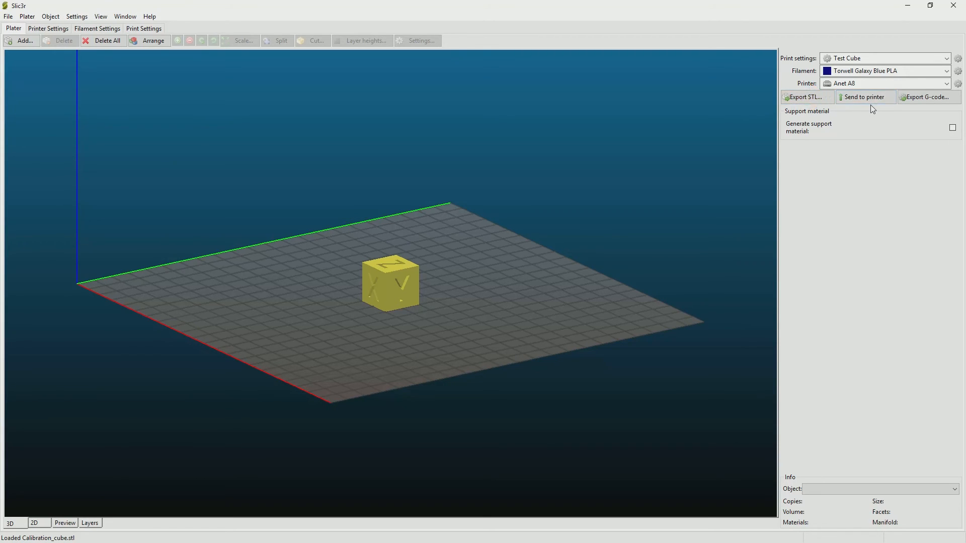
mouse_move(872, 107)
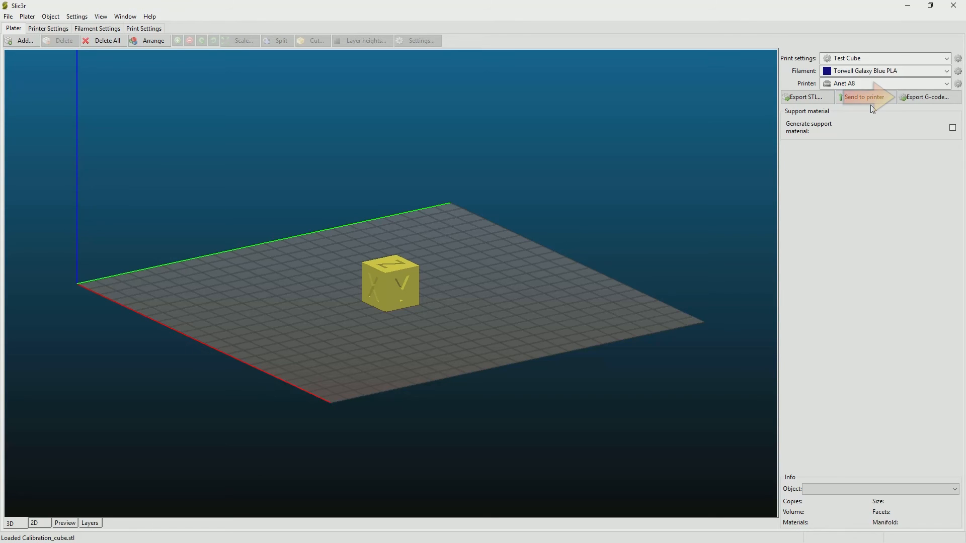
mouse_move(871, 108)
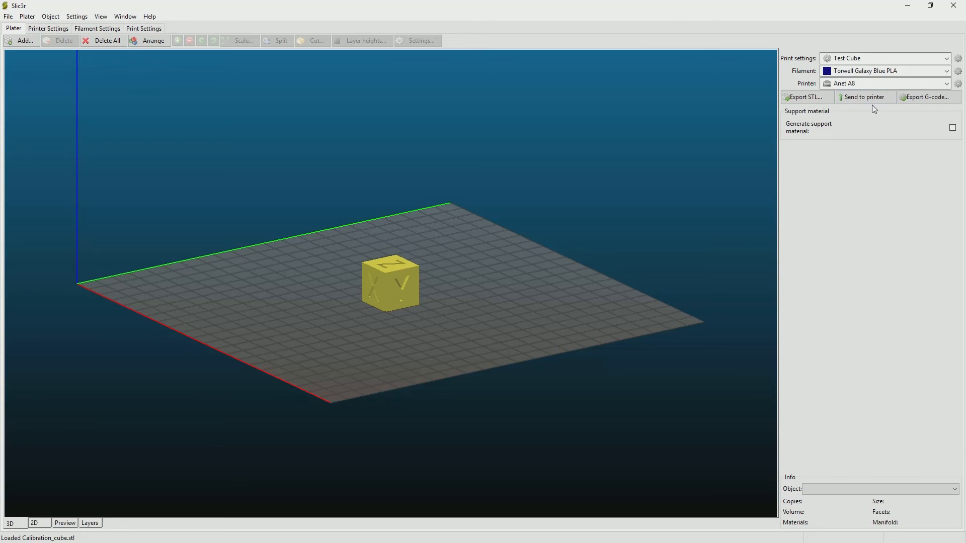
Step: Export the cube's G-code as Calibration_cube.gcode in the GCODE folder
click(928, 97)
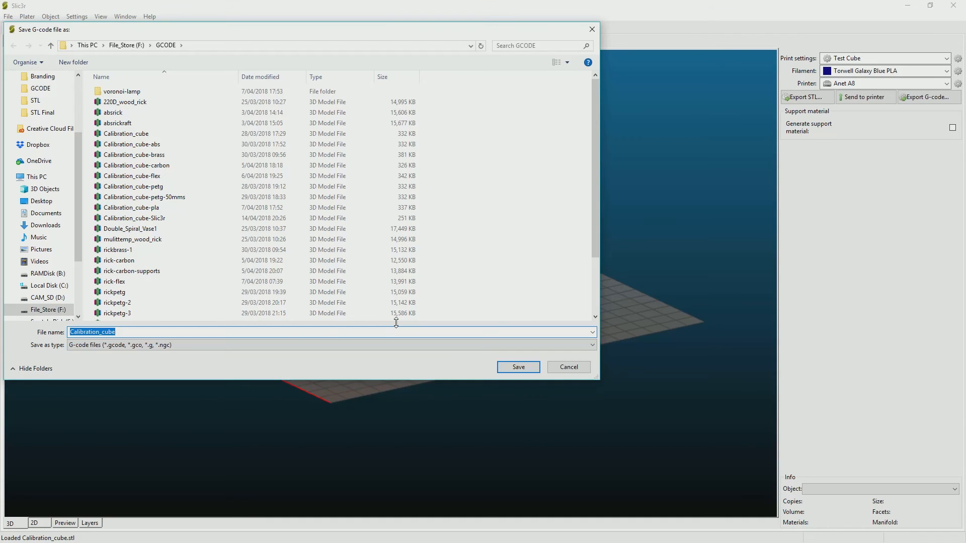
click(518, 367)
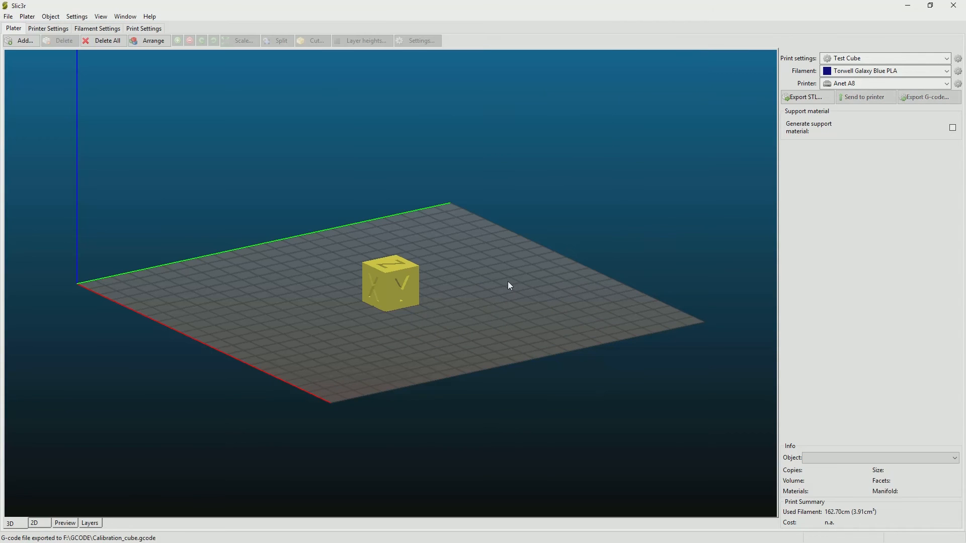